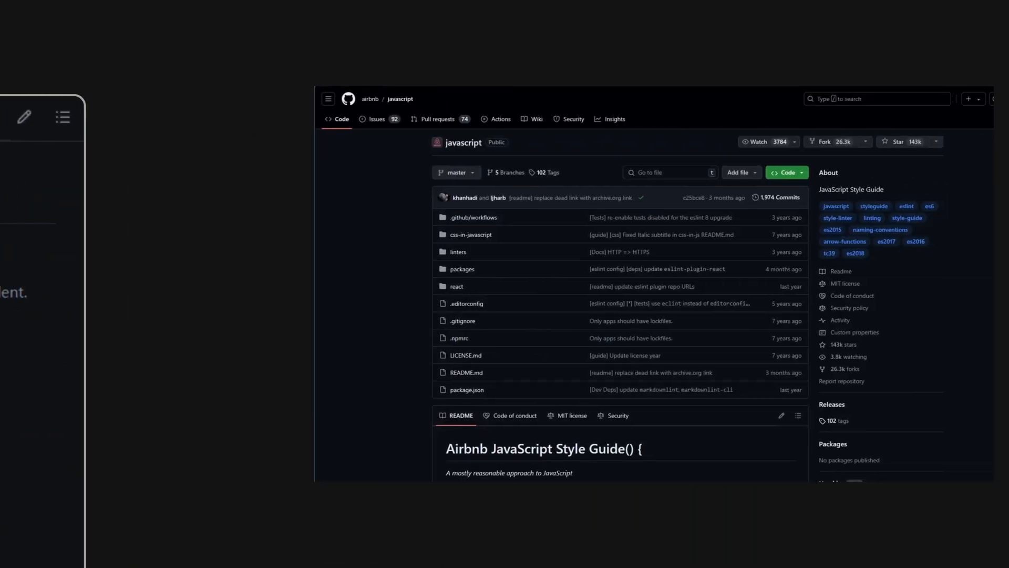
{"action": "scroll", "scroll_direction": "down", "scroll_amount": 3}
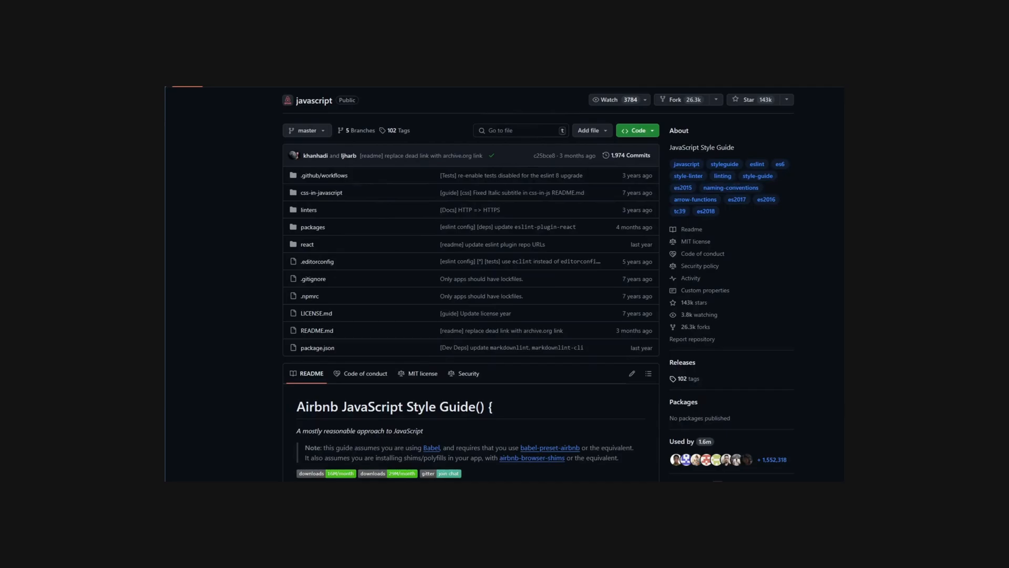
{"action": "scroll", "scroll_direction": "down", "scroll_amount": 3}
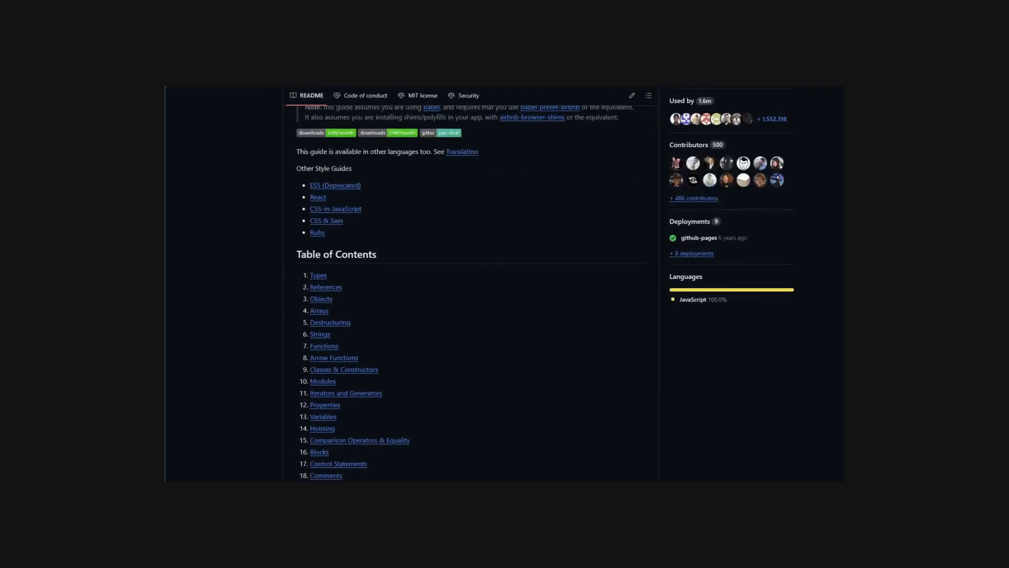
{"action": "scroll", "scroll_direction": "down", "scroll_amount": 3}
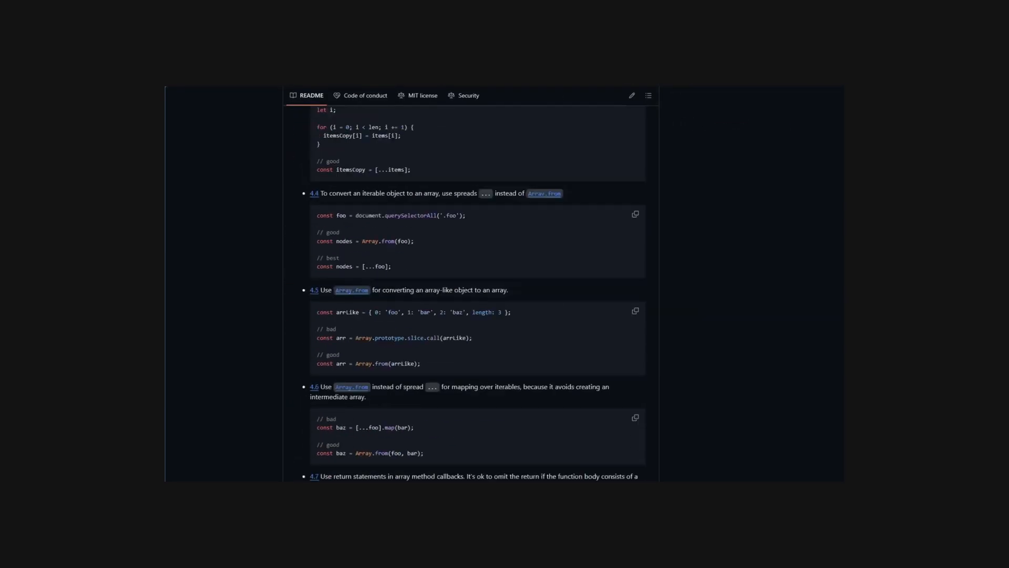
{"action": "scroll", "scroll_direction": "down", "scroll_amount": 3}
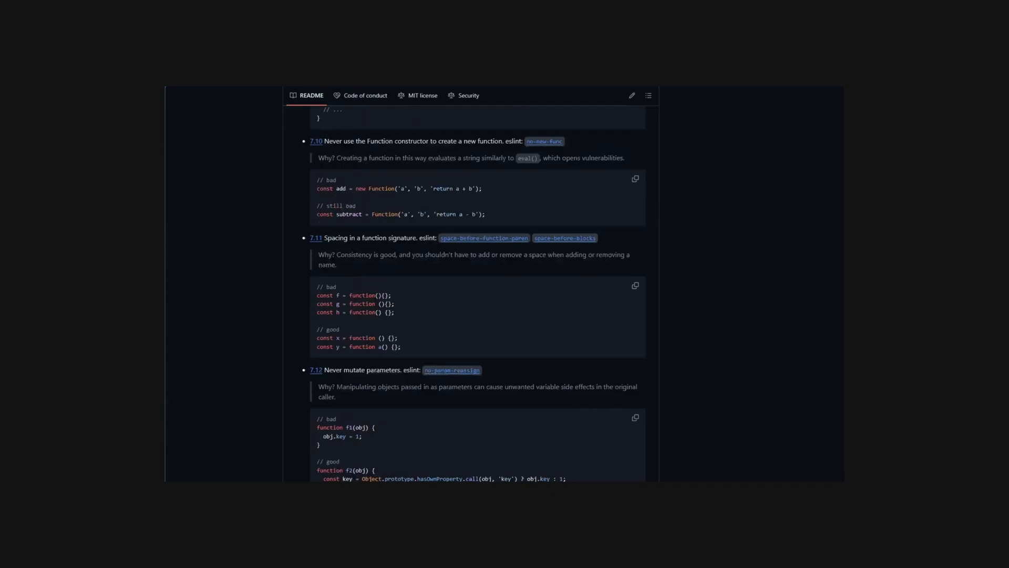
{"action": "scroll", "scroll_direction": "down", "scroll_amount": 3}
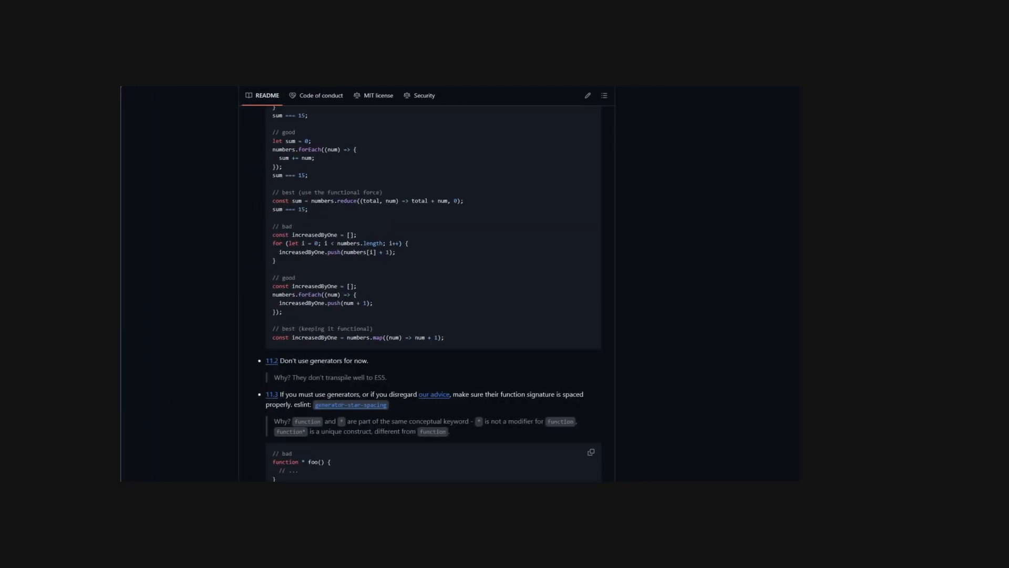
{"action": "scroll", "scroll_direction": "up", "scroll_amount": 3}
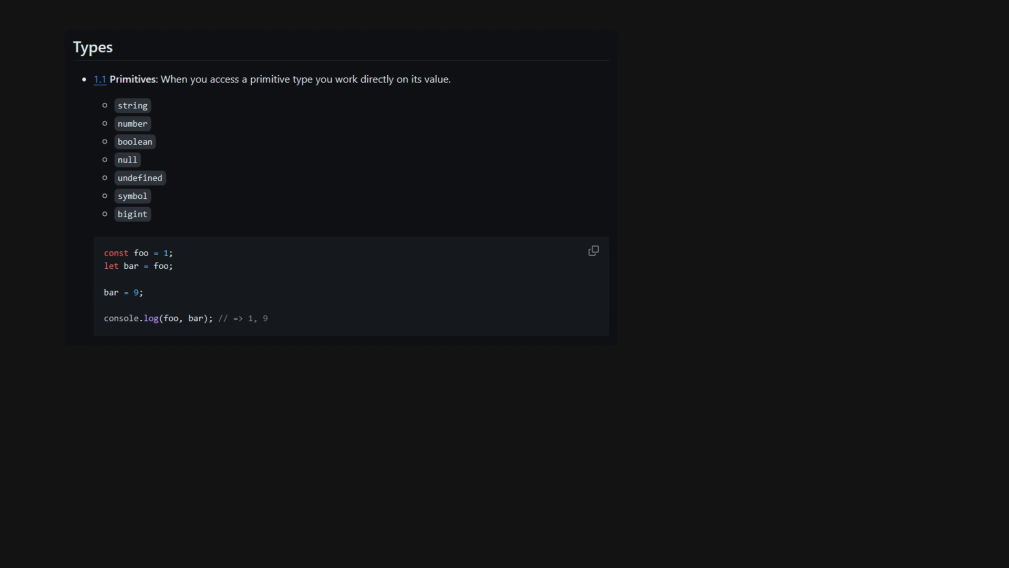